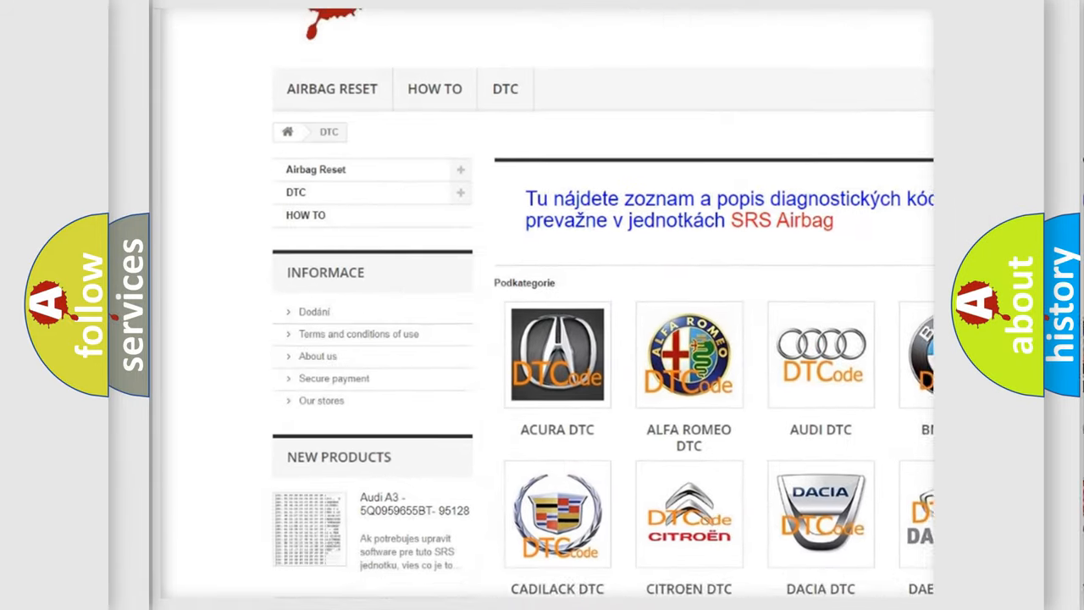
Open the AUDI DTC subcategory from the subcategories grid on the DTC page
scroll(down, 3)
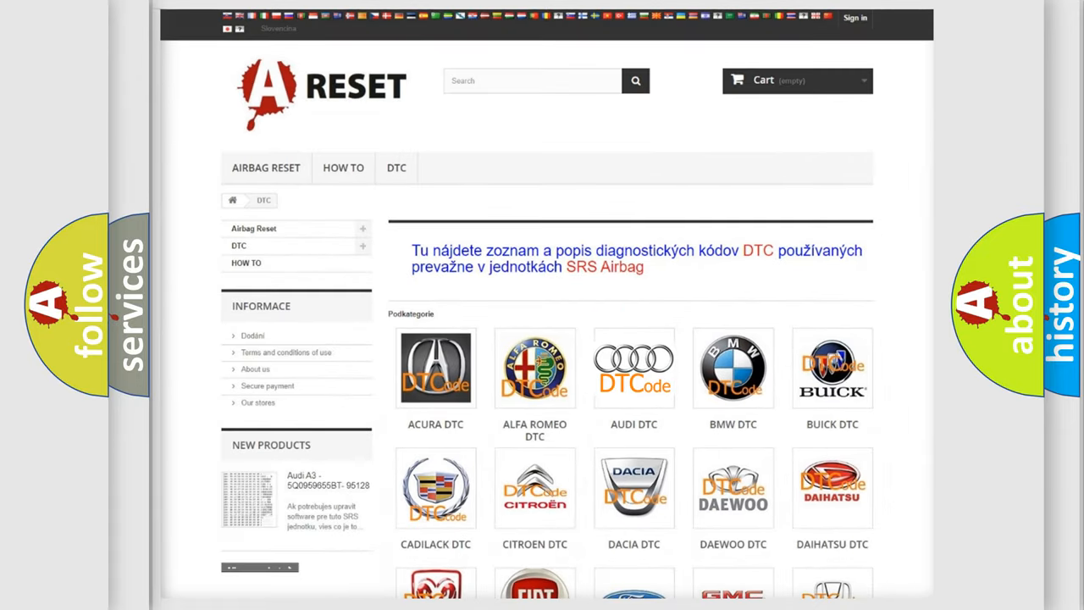
click(634, 367)
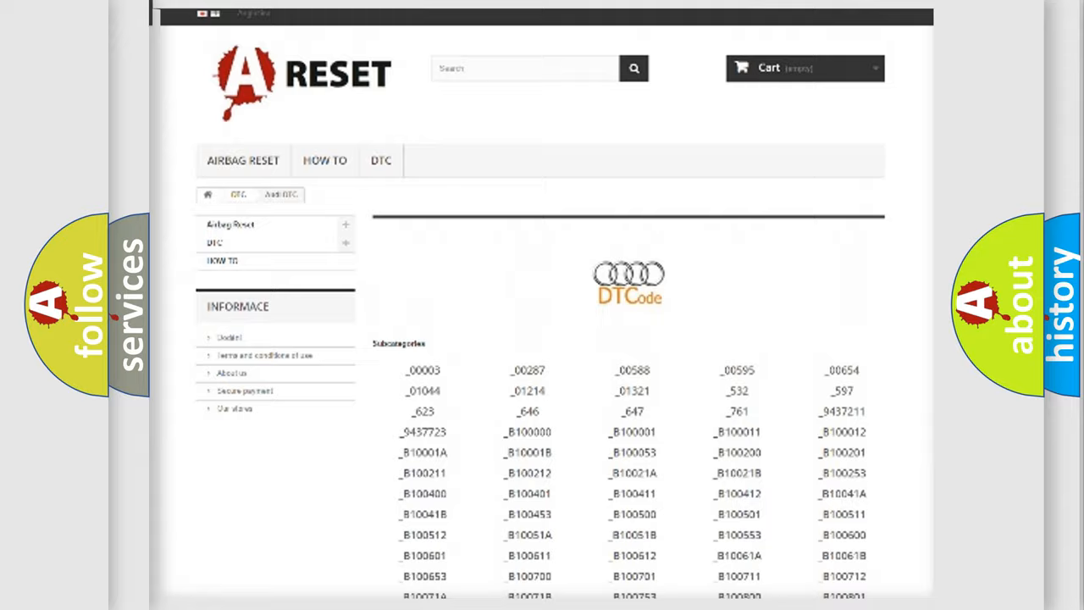